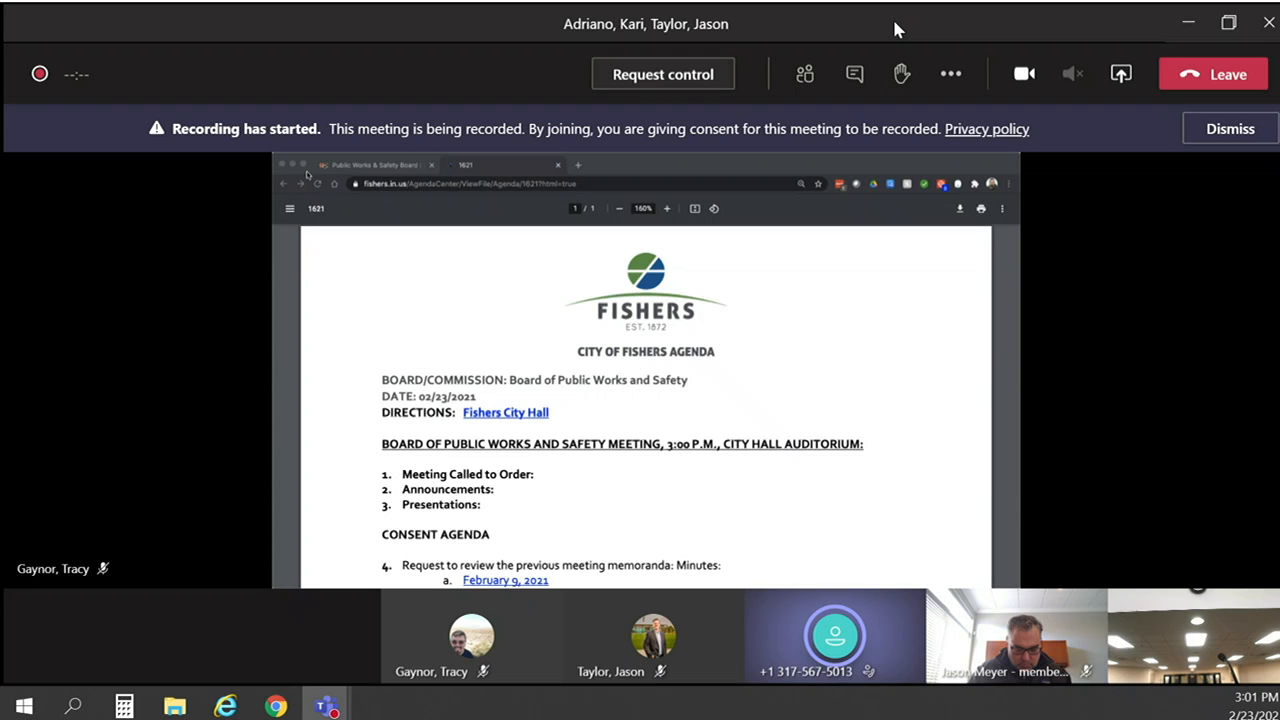
{"action": "mouse_move", "coordinate": [398, 321]}
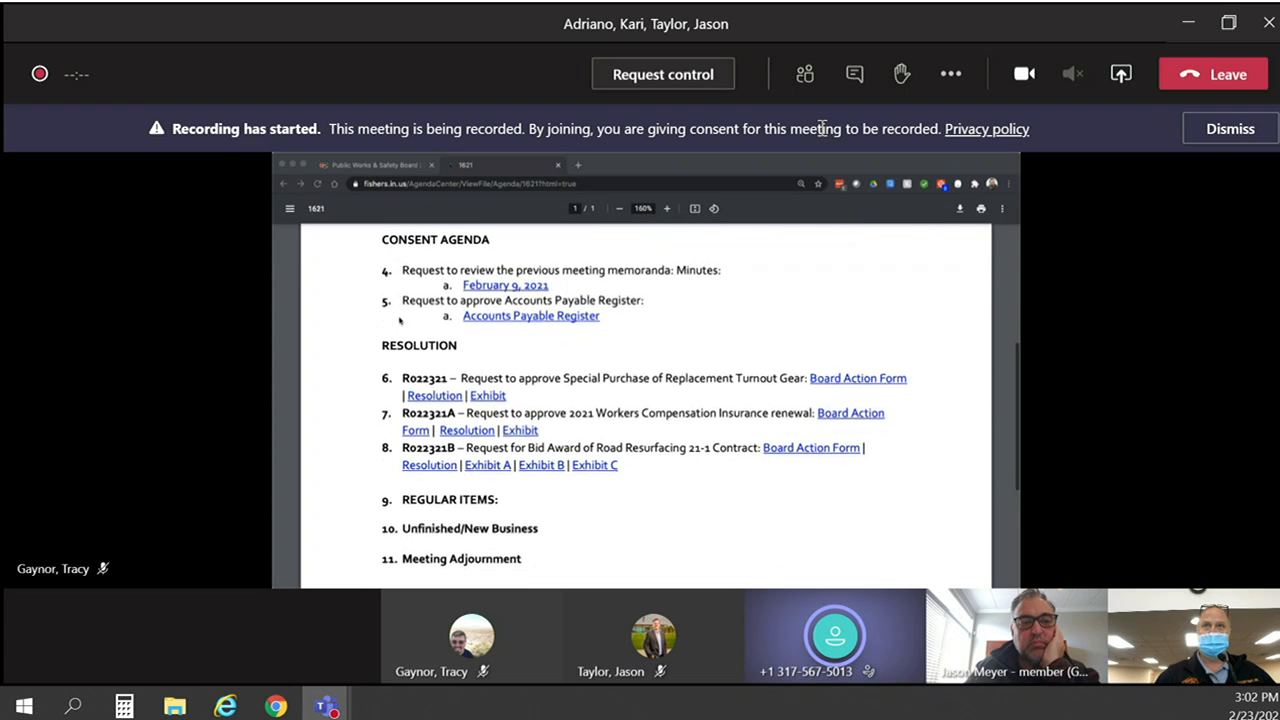
Scroll the agenda to item 6 (R022321) and open the Hoosier Fire Equipment quotation exhibit.
{"action": "scroll", "scroll_direction": "down", "scroll_amount": 3}
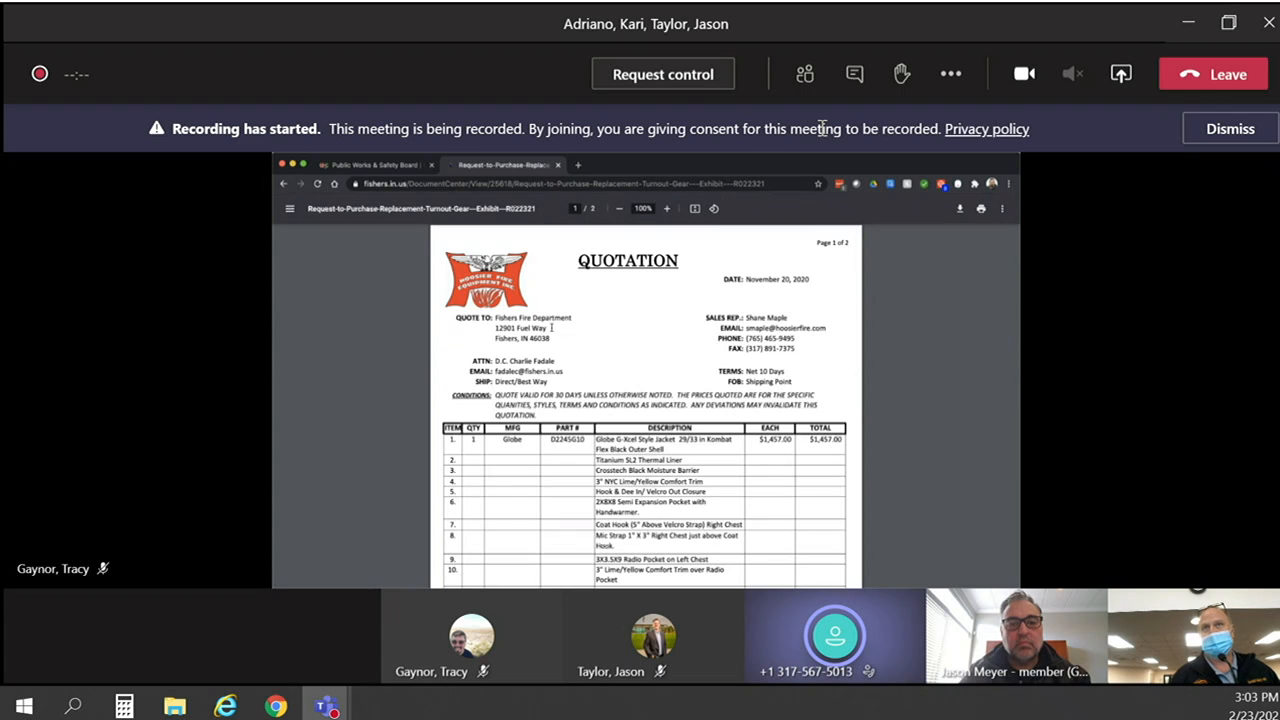
Scroll through the turnout gear quotation's line items, then return to the agenda.
{"action": "left_click", "coordinate": [666, 208]}
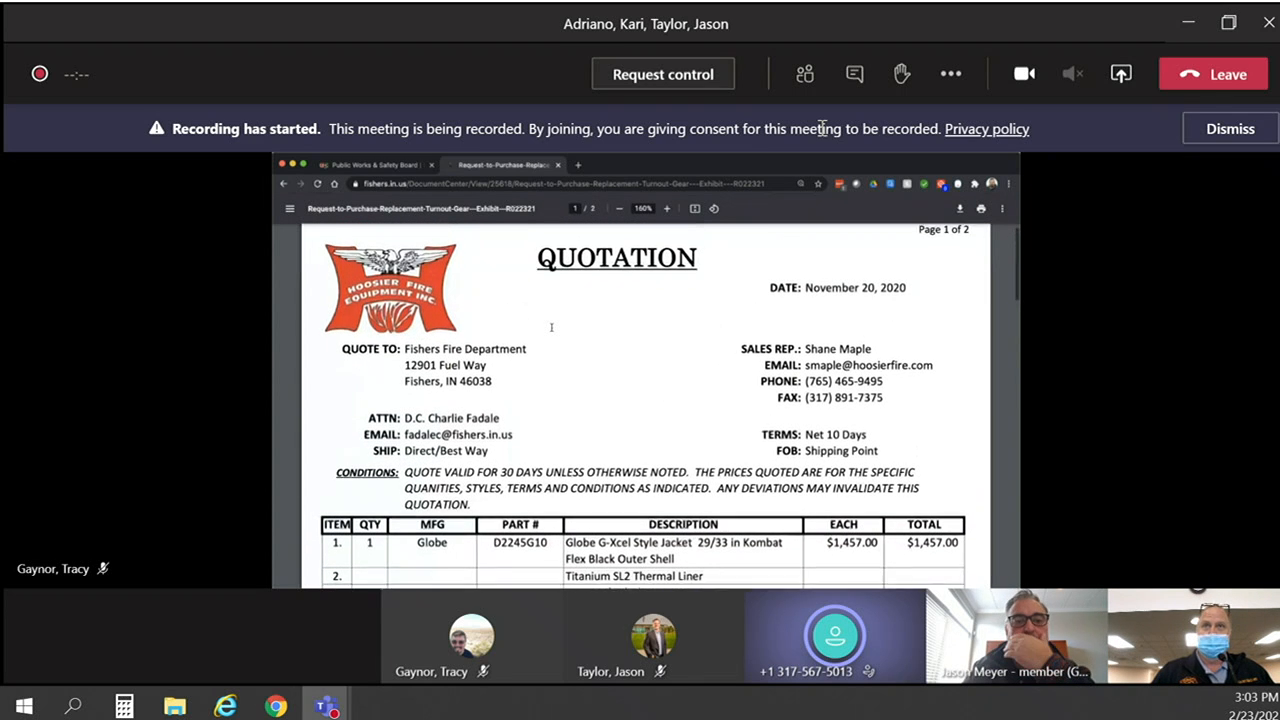
{"action": "scroll", "scroll_direction": "down", "scroll_amount": 3}
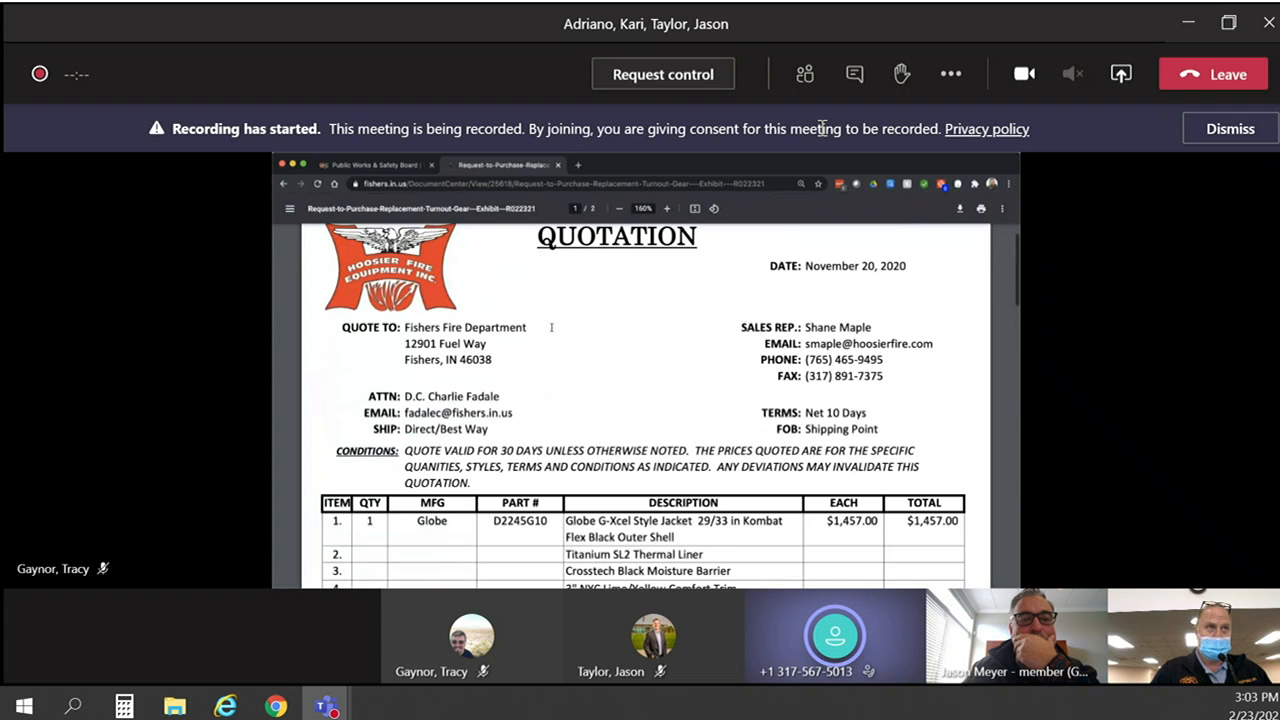
{"action": "scroll", "scroll_direction": "down", "scroll_amount": 3}
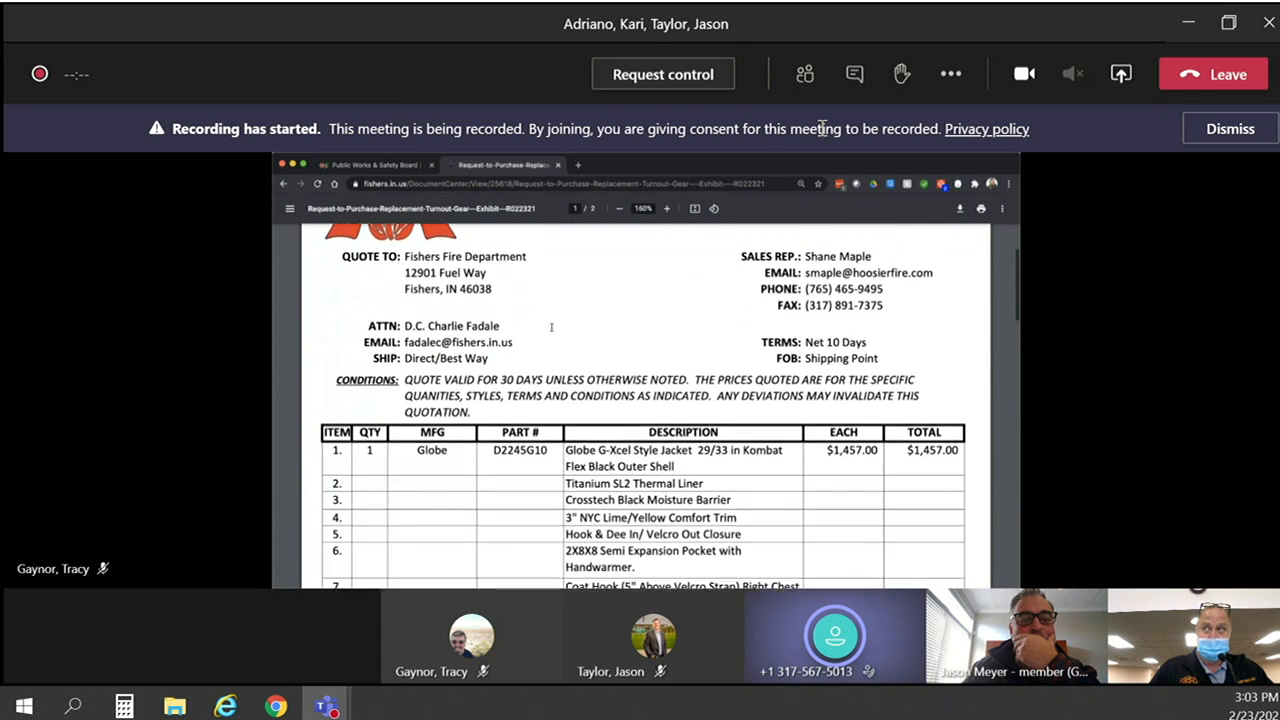
{"action": "scroll", "scroll_direction": "down", "scroll_amount": 3}
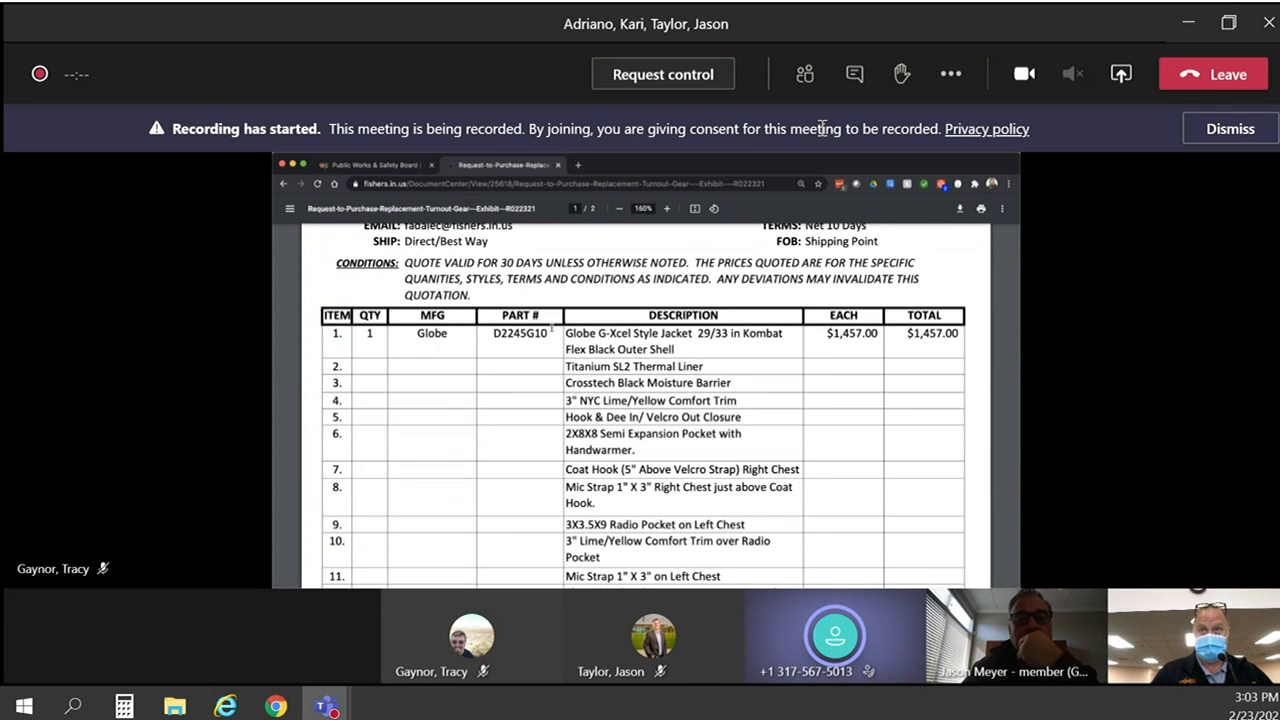
{"action": "scroll", "scroll_direction": "down", "scroll_amount": 3}
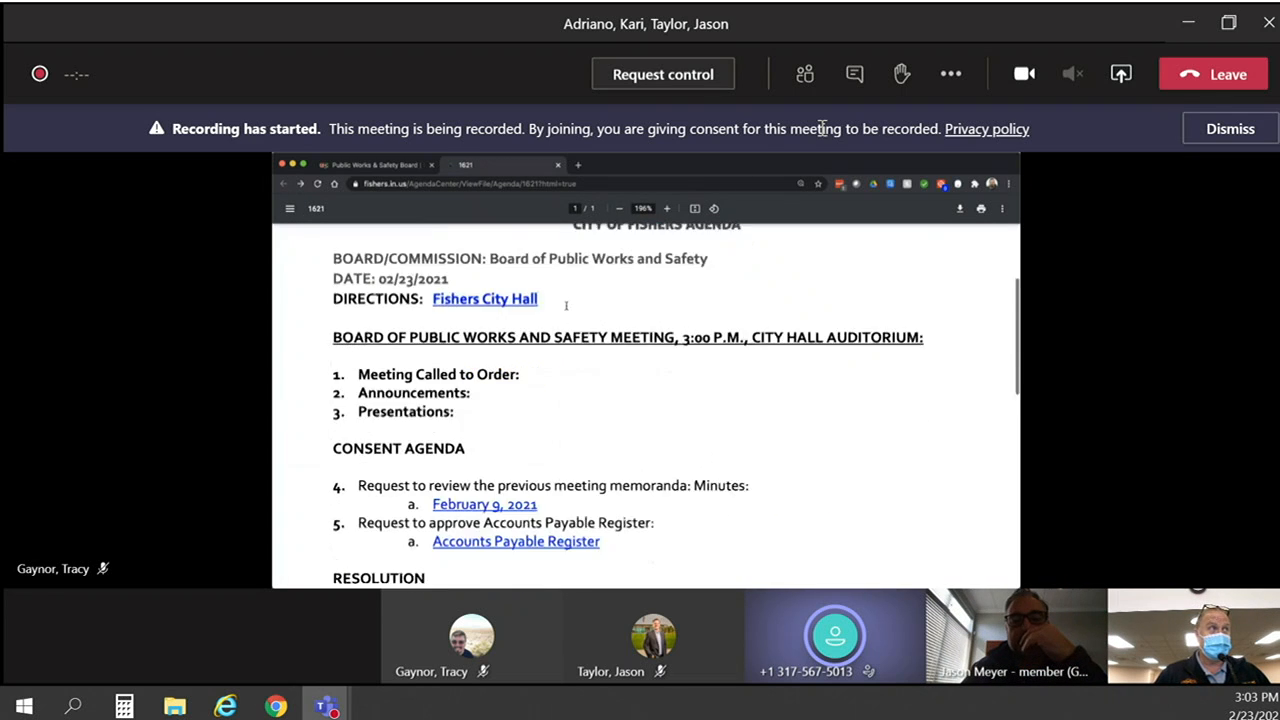
{"action": "scroll", "scroll_direction": "down", "scroll_amount": 3}
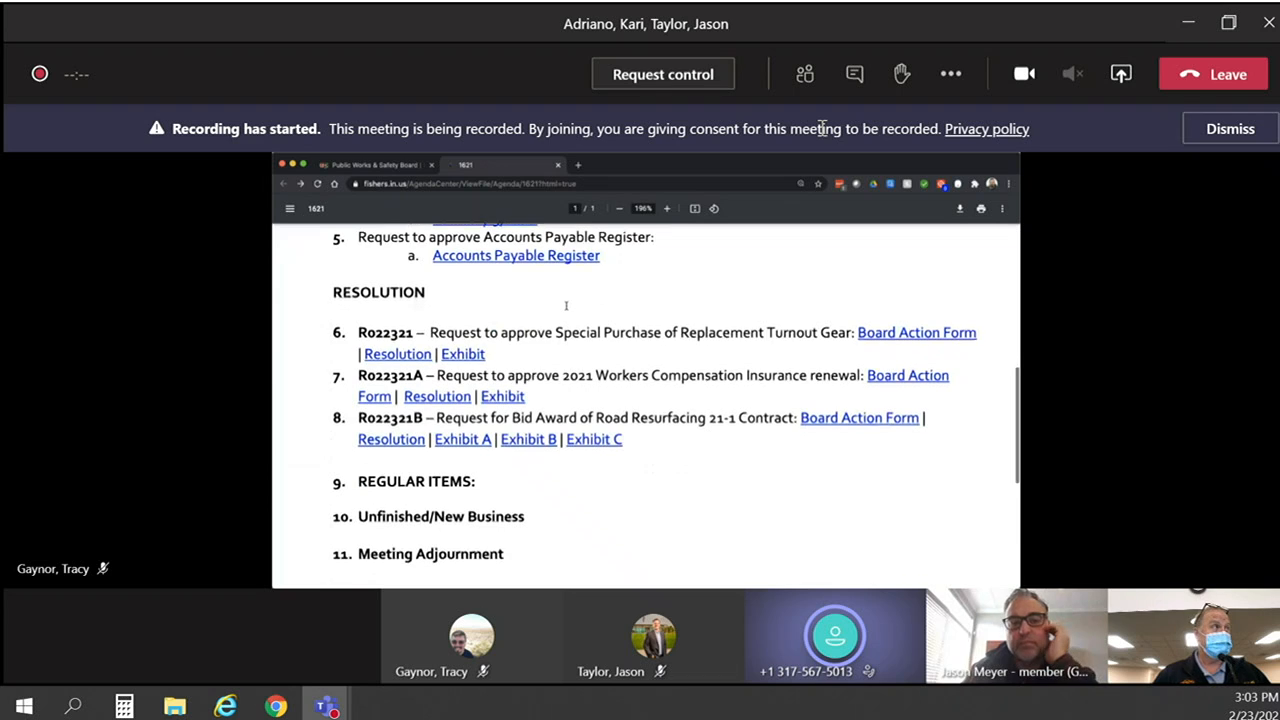
{"action": "scroll", "scroll_direction": "down", "scroll_amount": 3}
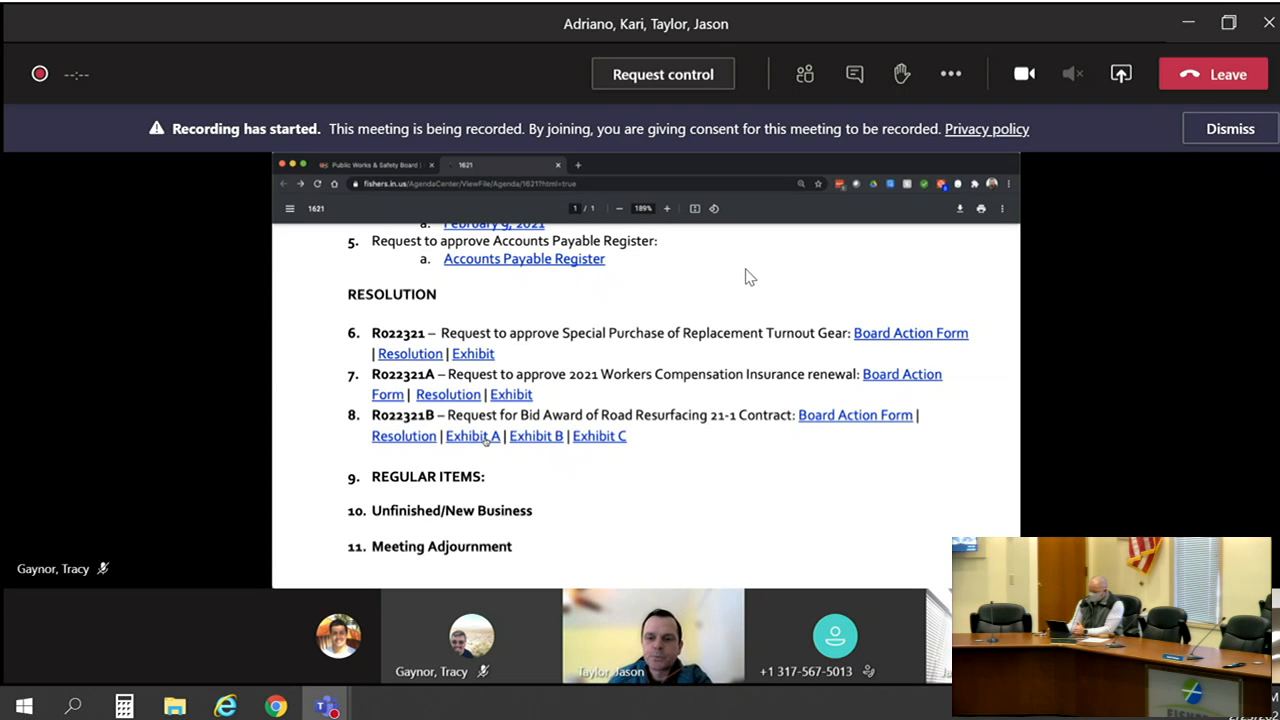
{"action": "left_click", "coordinate": [472, 435]}
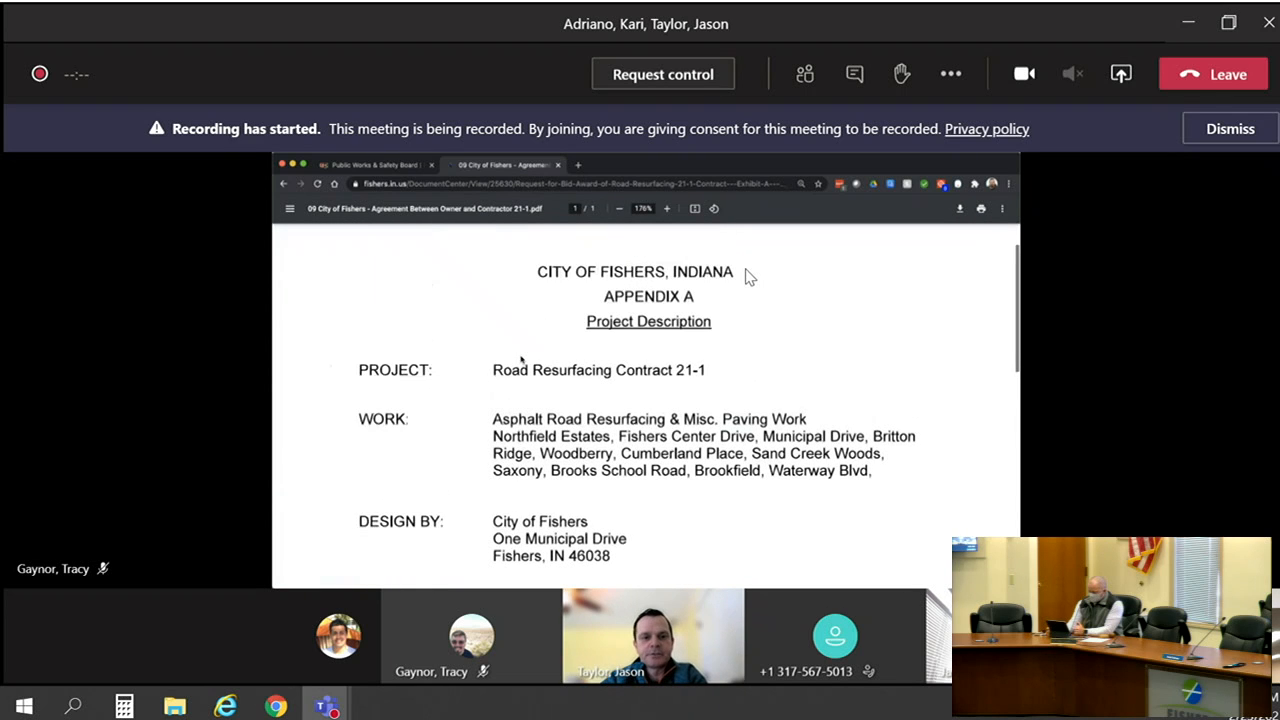
{"action": "scroll", "scroll_direction": "down", "scroll_amount": 3}
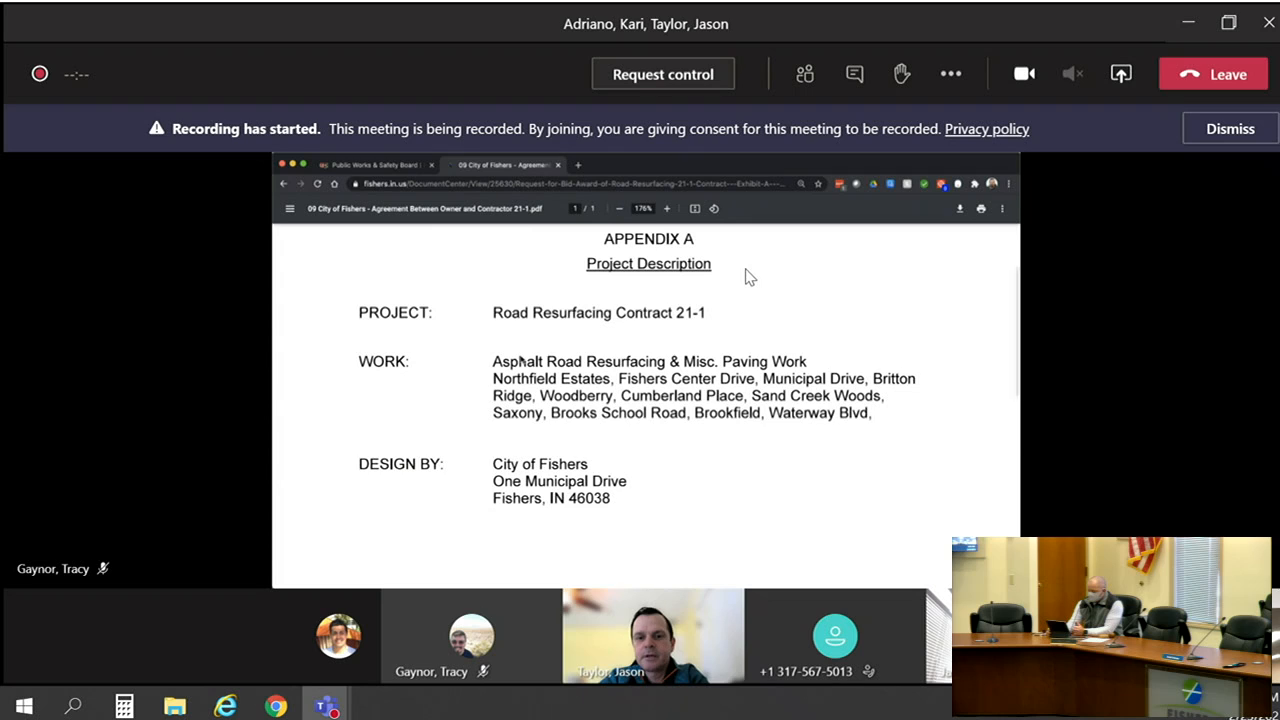
{"action": "scroll", "scroll_direction": "down", "scroll_amount": 3}
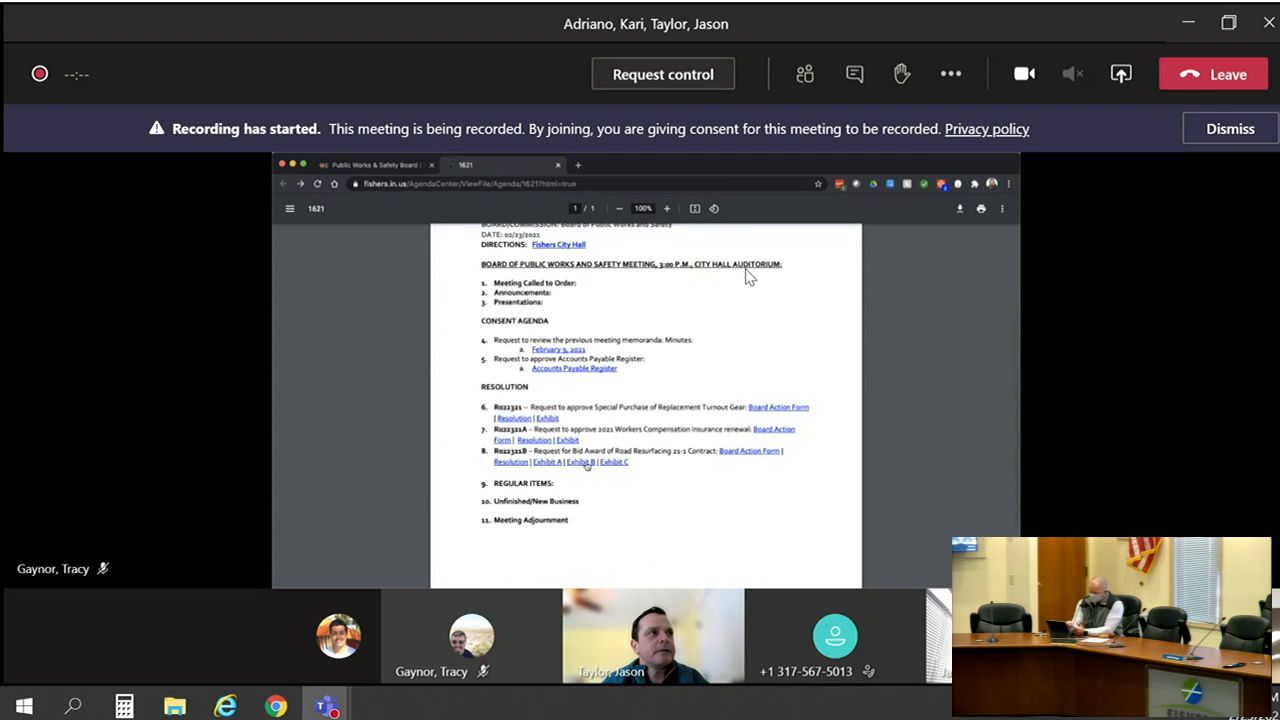
{"action": "left_click", "coordinate": [581, 462]}
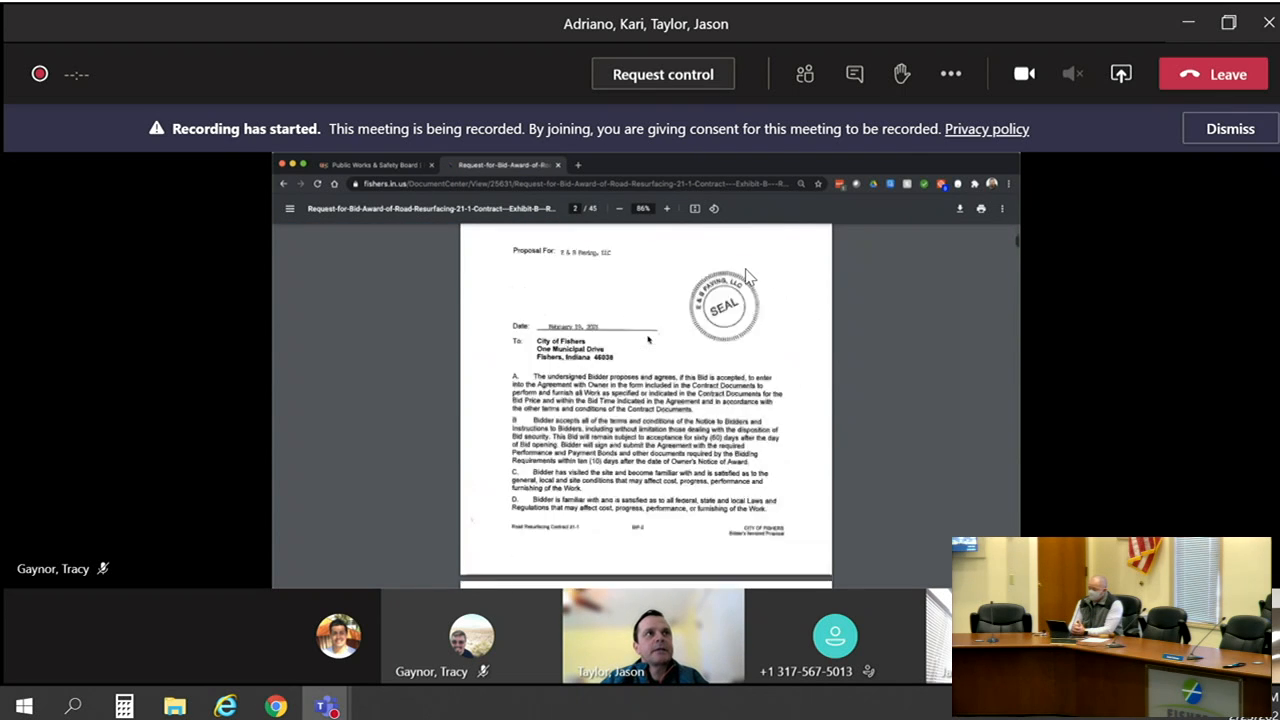
Scroll the agenda to item 8 and open Exhibit C, the resurfacing agreement.
{"action": "scroll", "scroll_direction": "down", "scroll_amount": 3}
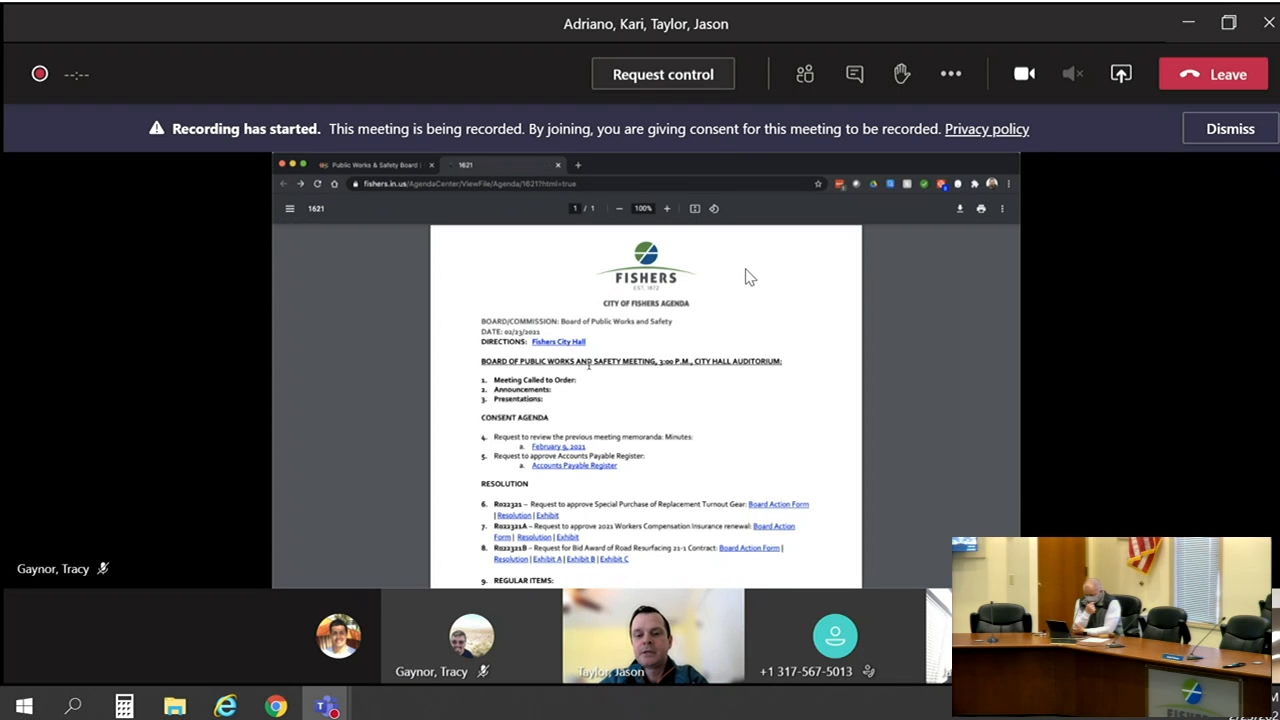
{"action": "scroll", "scroll_direction": "down", "scroll_amount": 3}
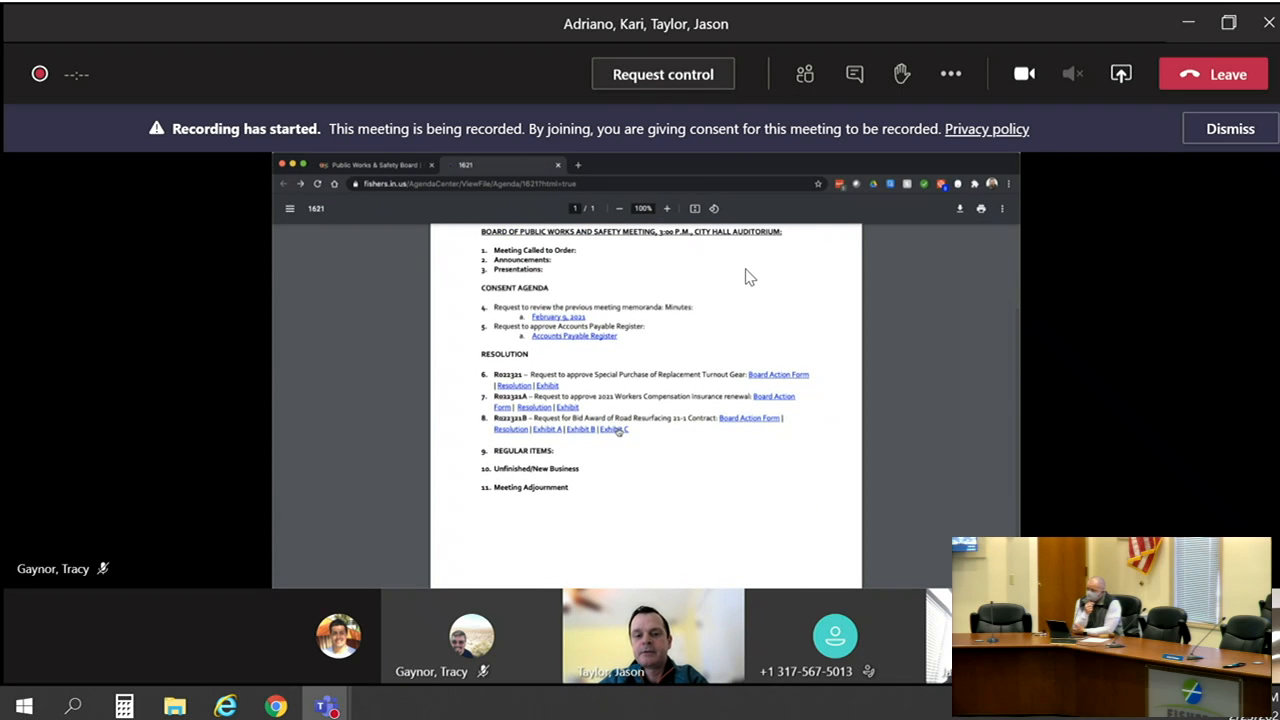
{"action": "left_click", "coordinate": [616, 429]}
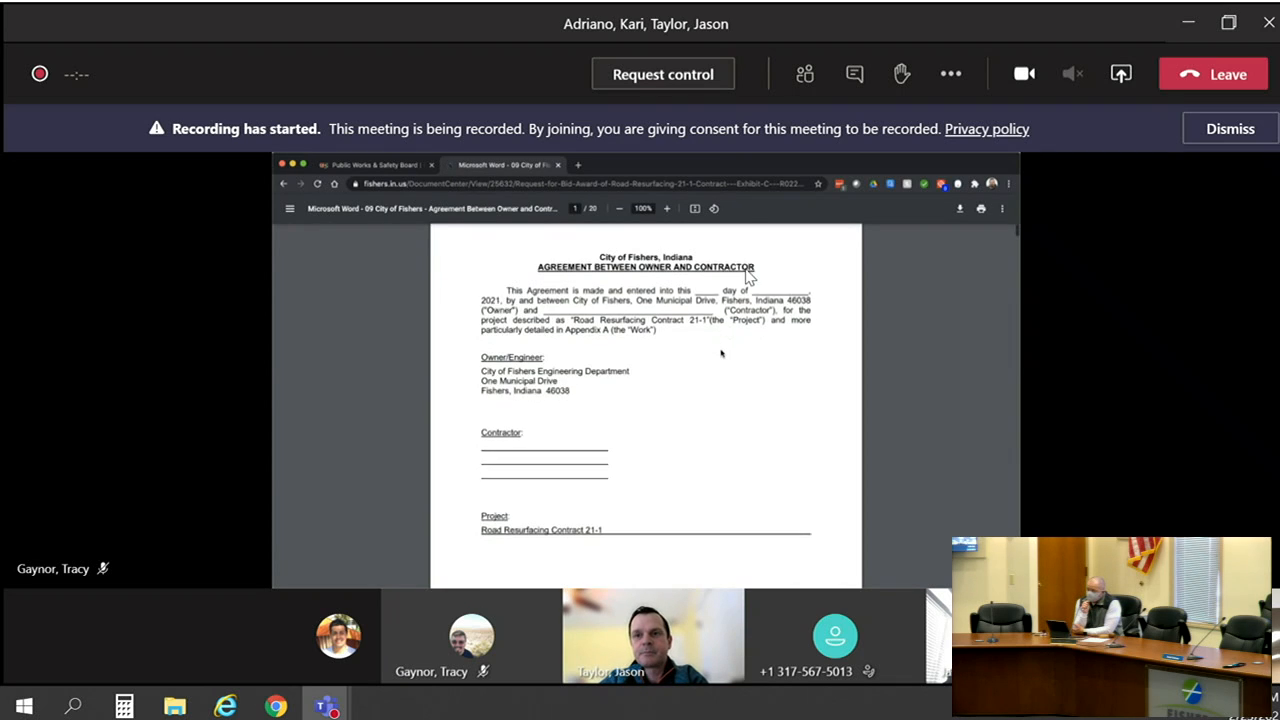
Scroll the owner–contractor agreement down to Appendix A, then return to the agenda.
{"action": "scroll", "scroll_direction": "down", "scroll_amount": 3}
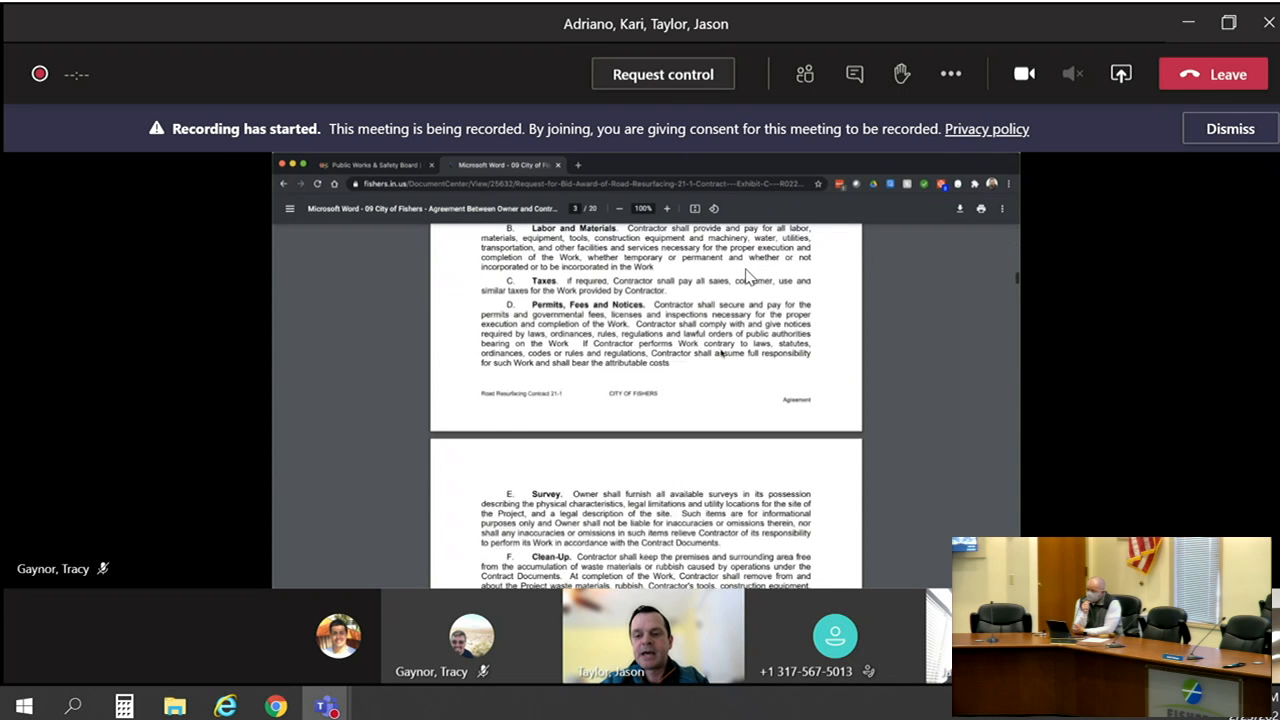
{"action": "scroll", "scroll_direction": "down", "scroll_amount": 3}
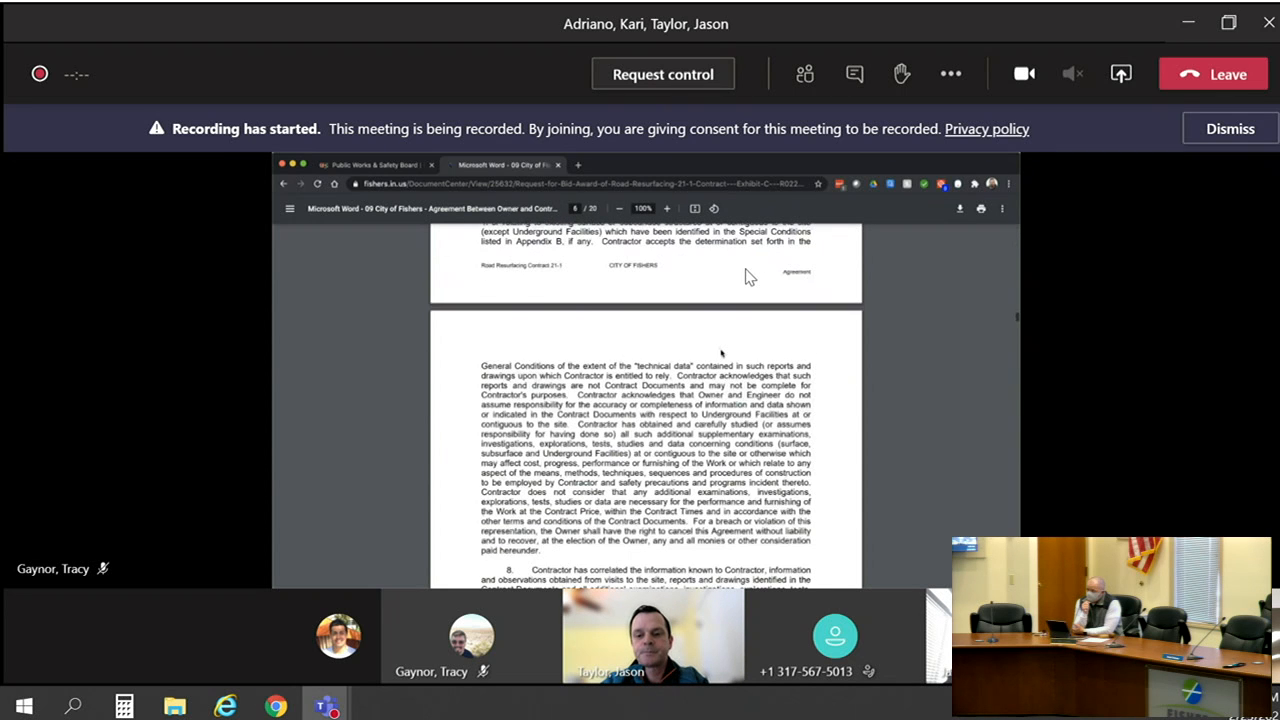
{"action": "scroll", "scroll_direction": "down", "scroll_amount": 3}
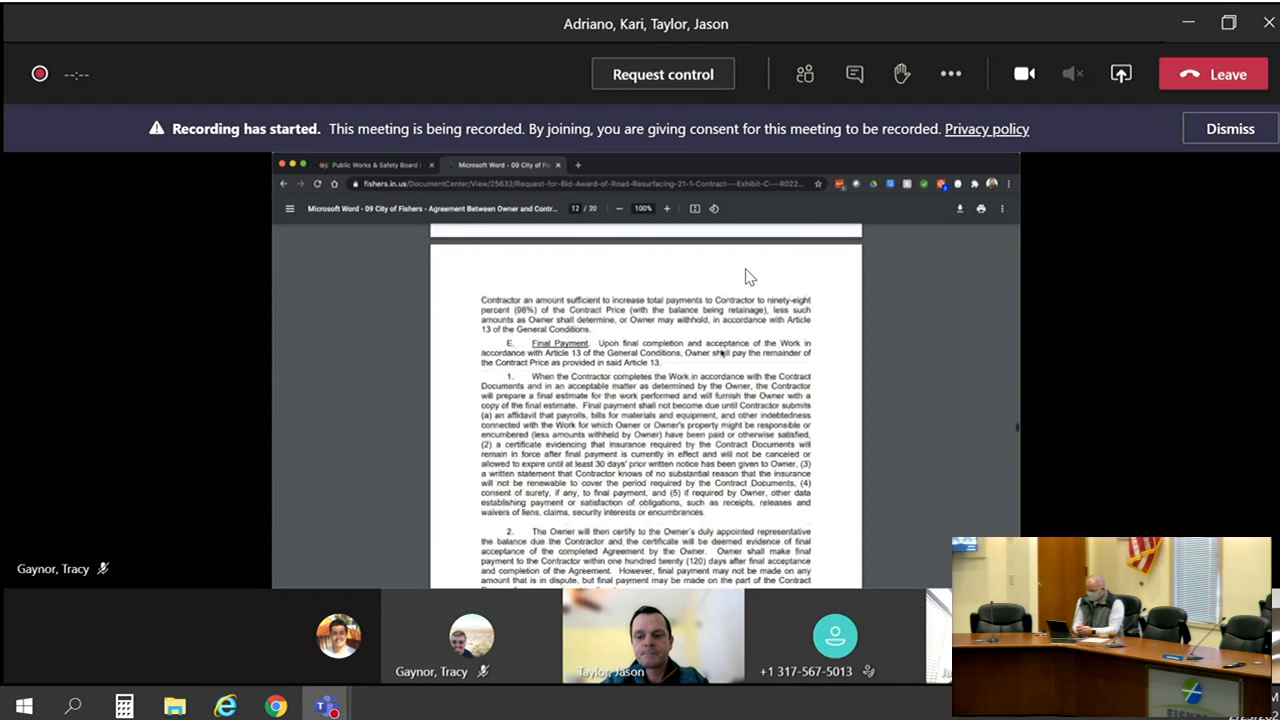
{"action": "scroll", "scroll_direction": "down", "scroll_amount": 3}
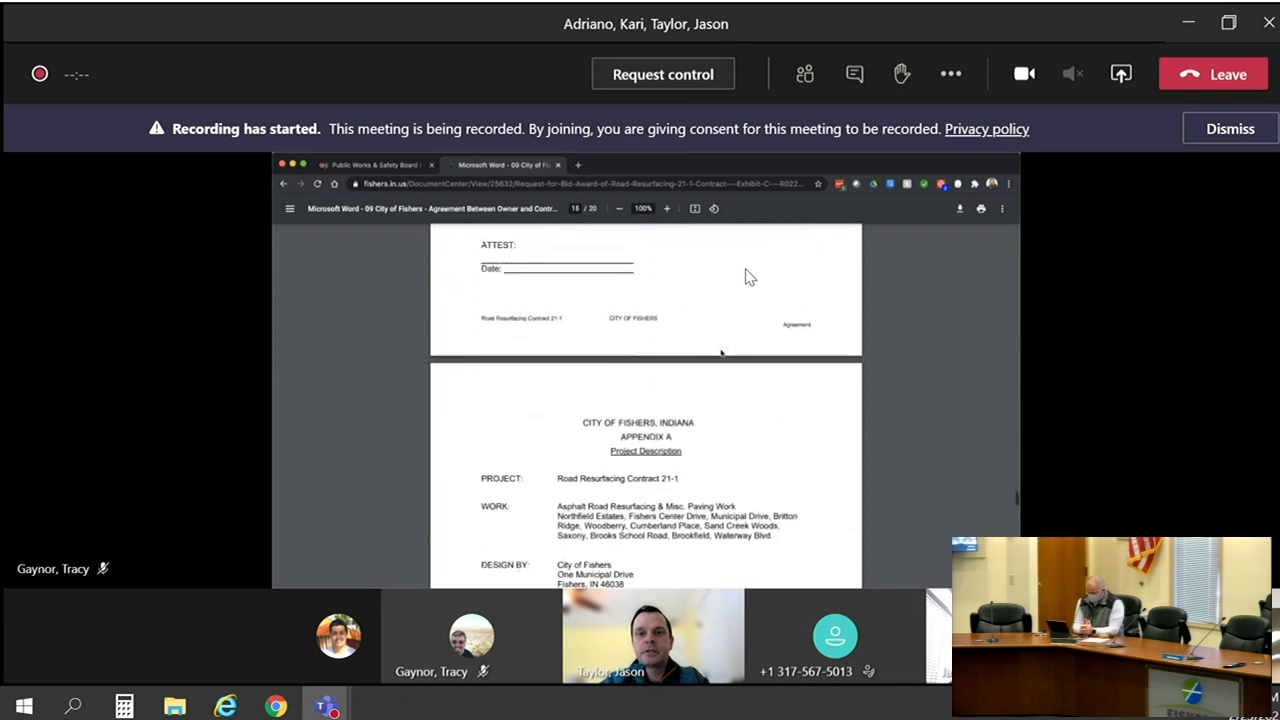
{"action": "scroll", "scroll_direction": "down", "scroll_amount": 3}
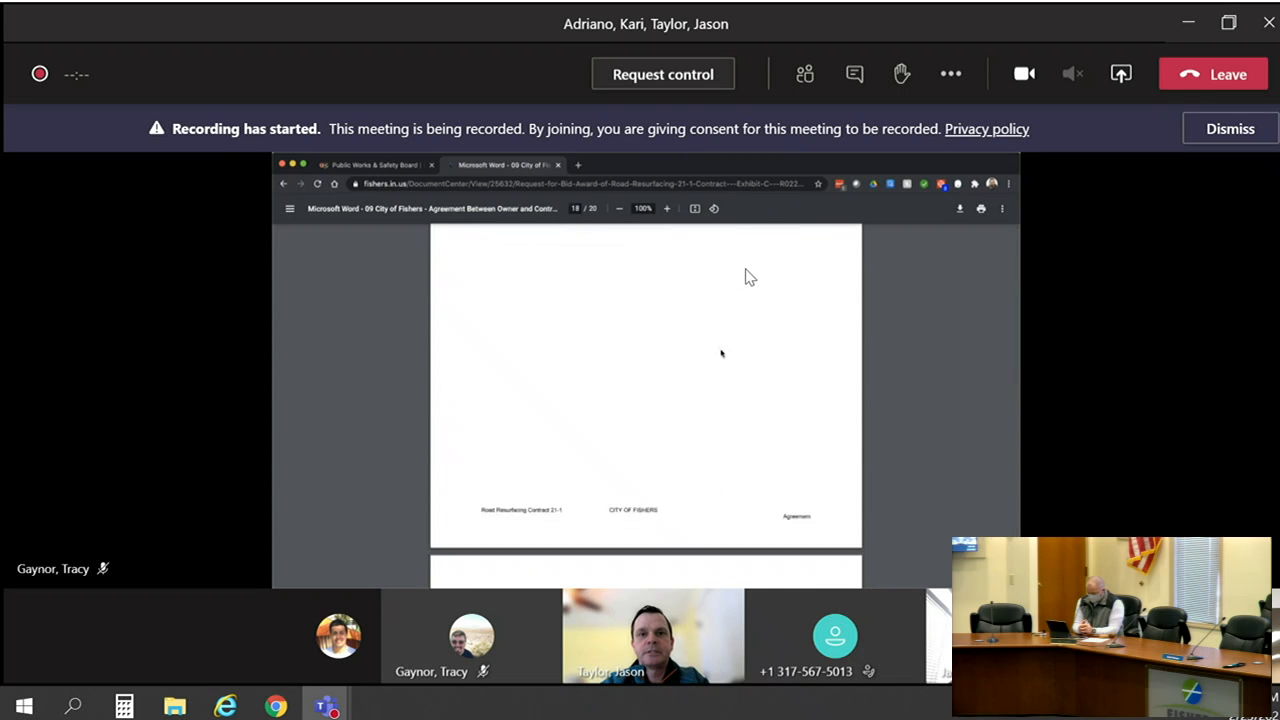
{"action": "scroll", "scroll_direction": "down", "scroll_amount": 3}
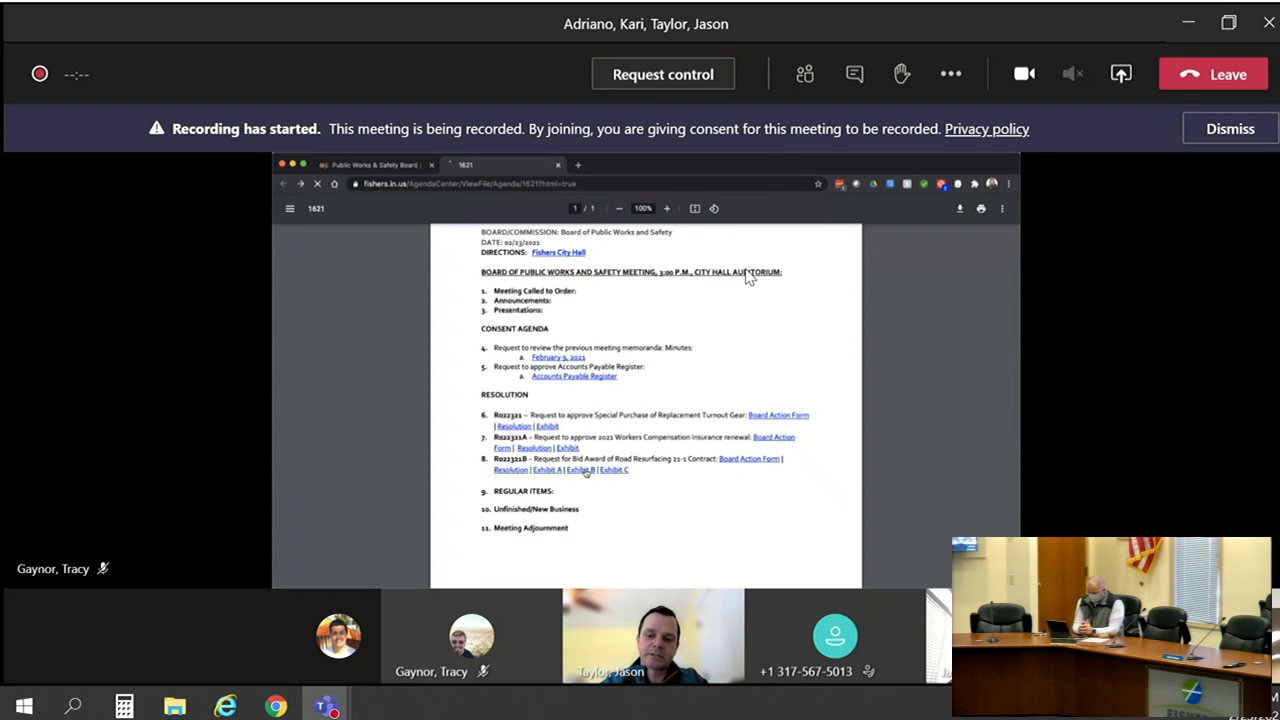
Zoom the agenda to 188% and scroll to the Resolution items.
{"action": "left_click", "coordinate": [580, 470]}
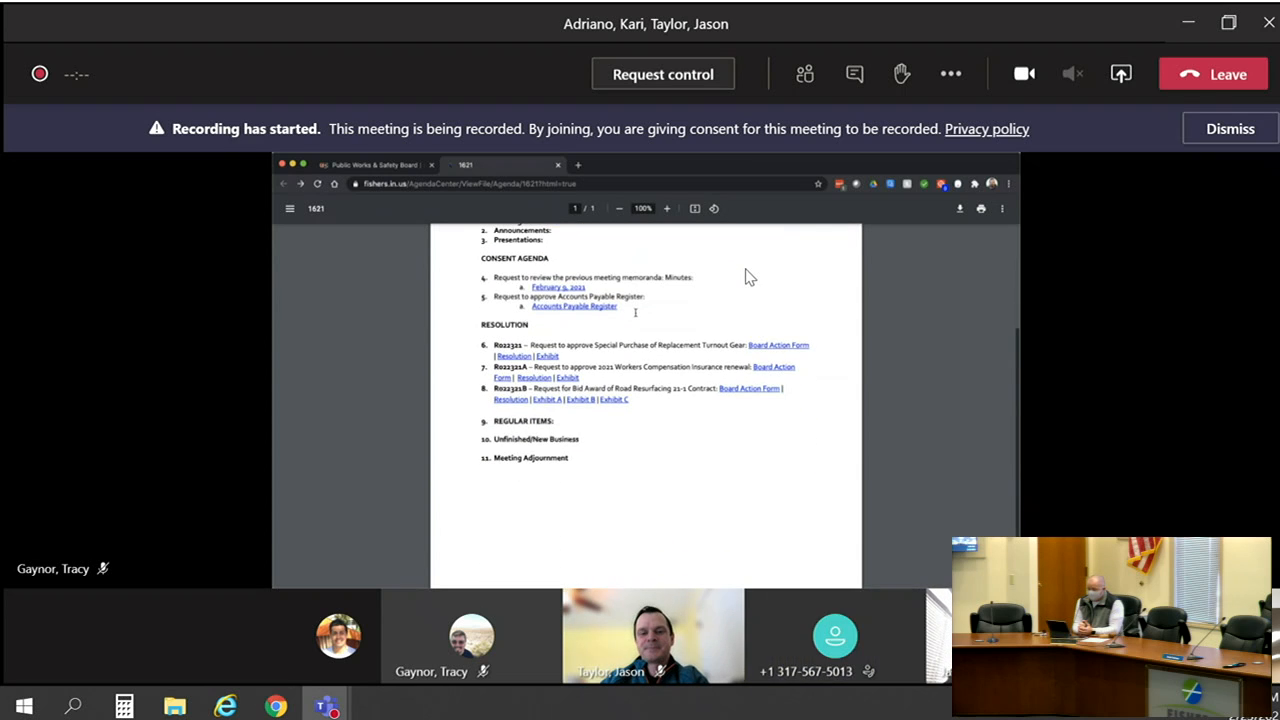
{"action": "left_click", "coordinate": [666, 208]}
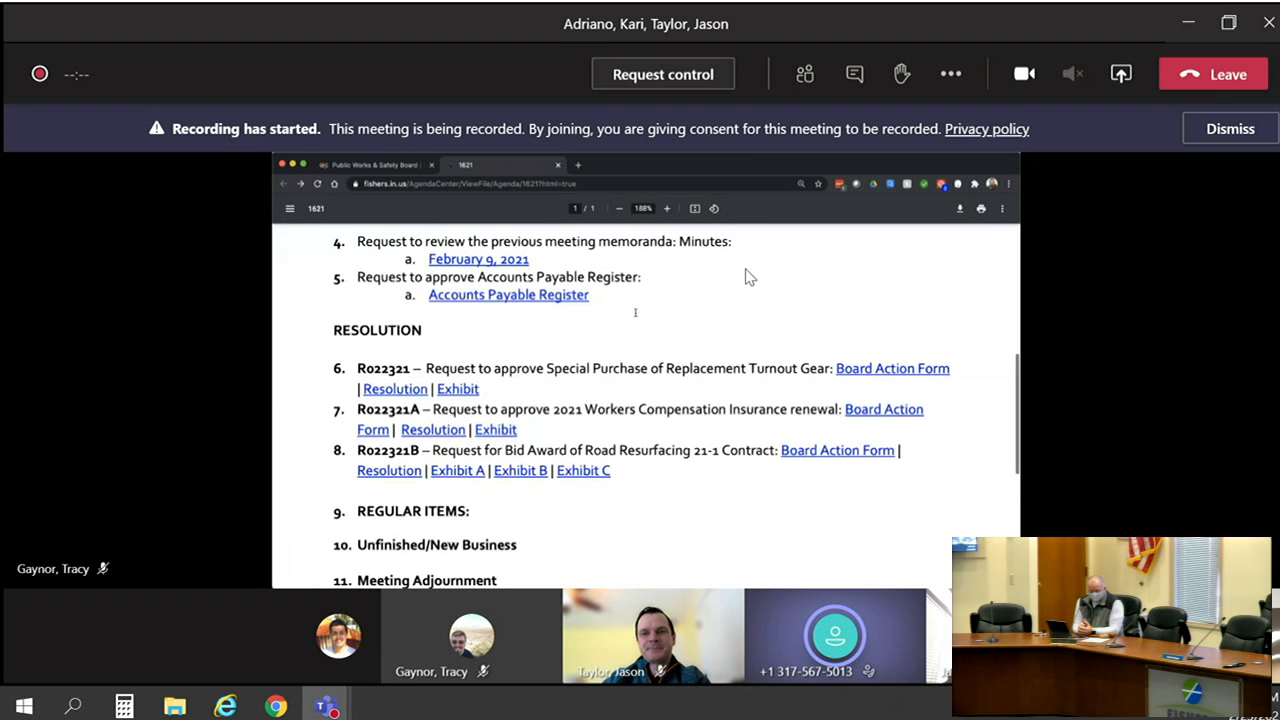
{"action": "scroll", "scroll_direction": "down", "scroll_amount": 3}
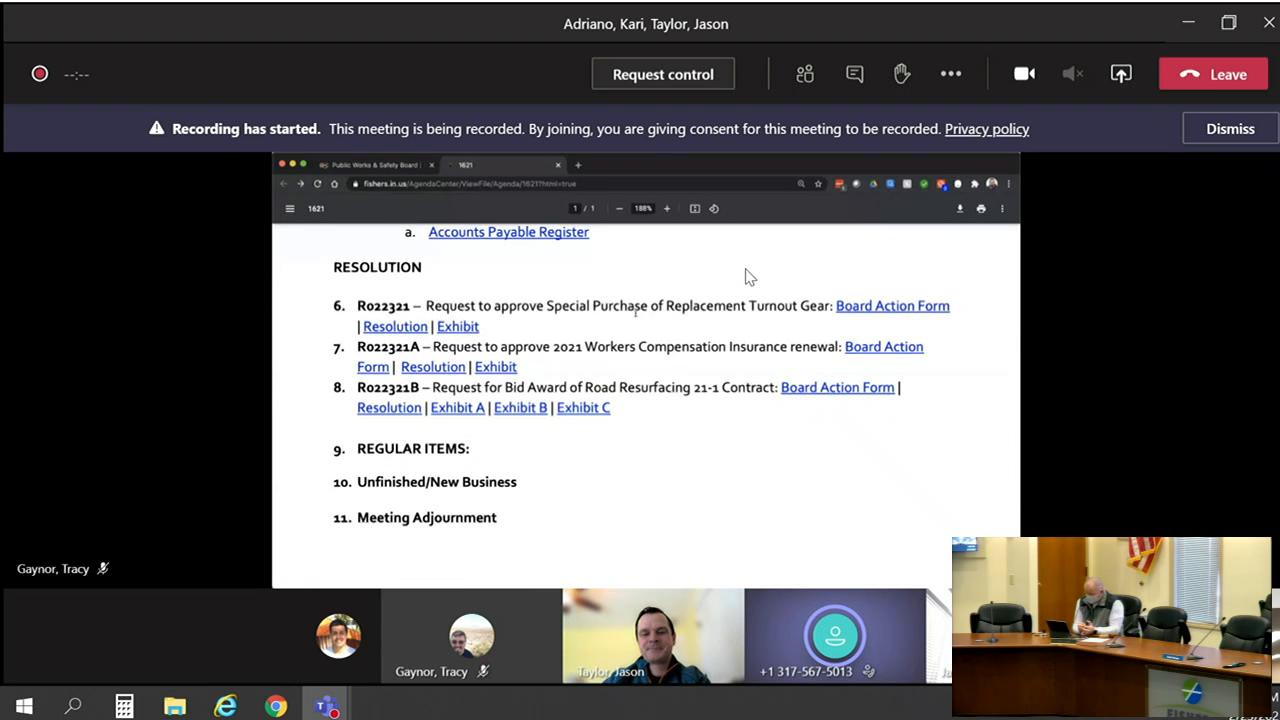